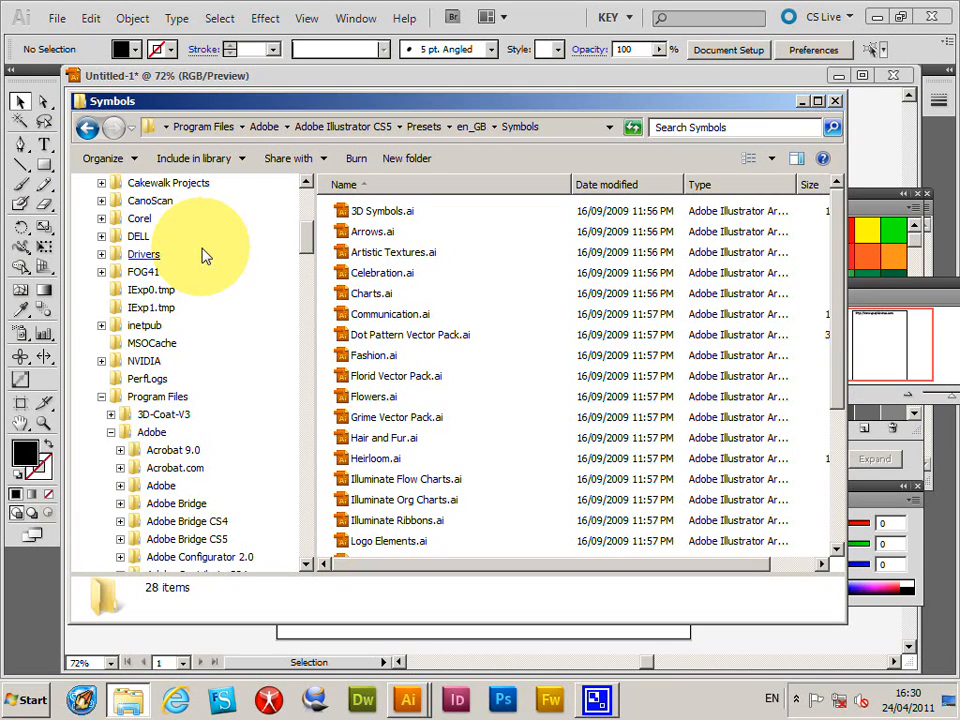
# Scroll through the en_GB Presets Symbols folder to review its 28 symbol library files
pyautogui.scroll(-3)
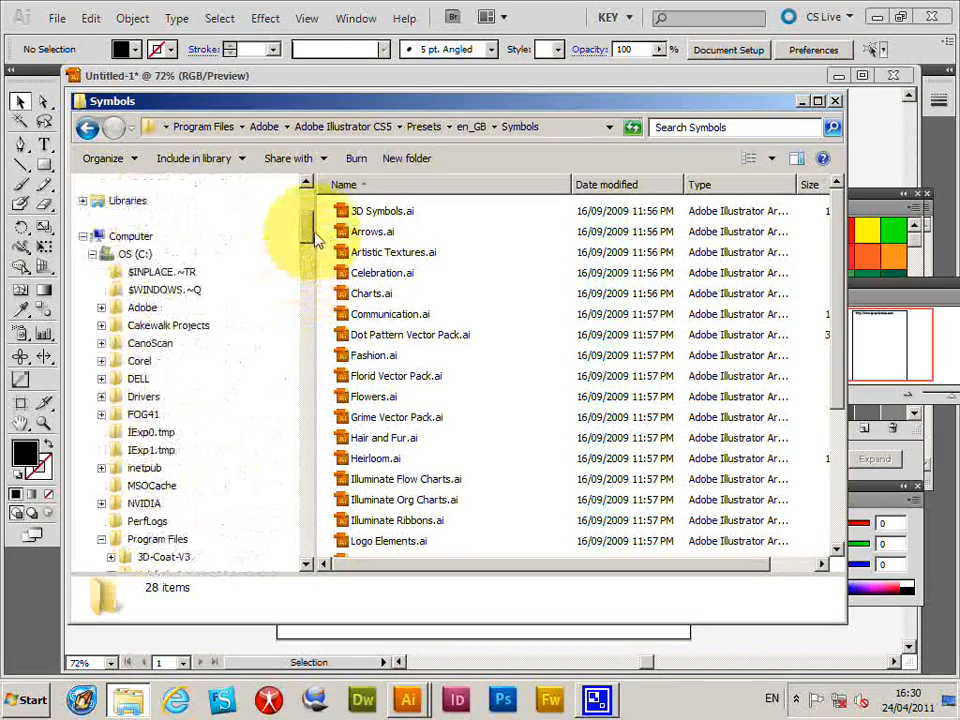
pyautogui.scroll(-3)
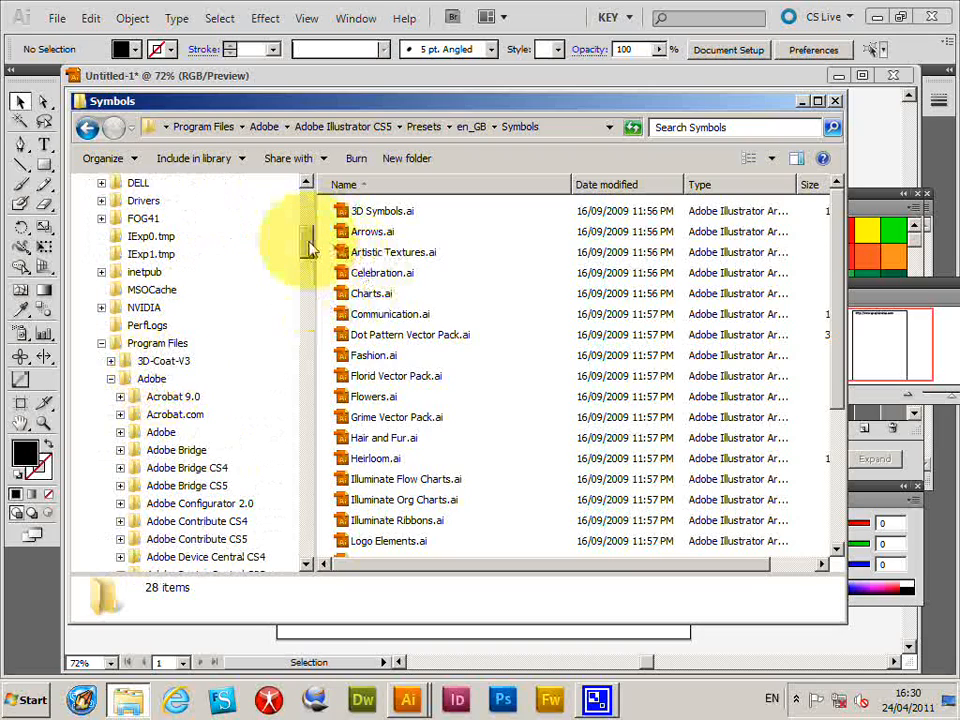
pyautogui.scroll(-3)
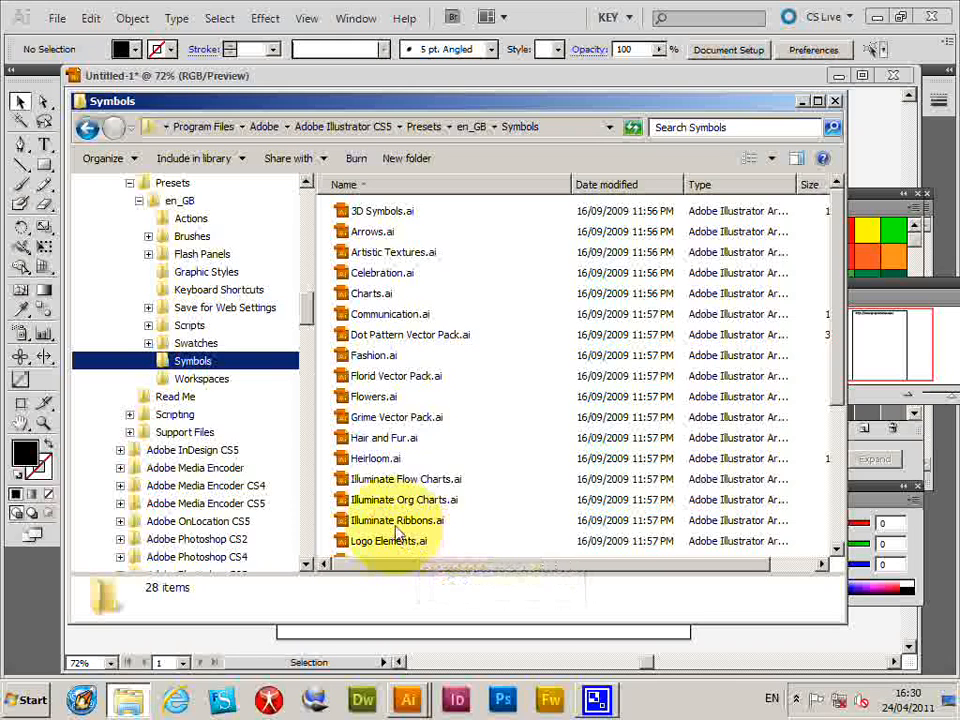
pyautogui.moveTo(400, 540)
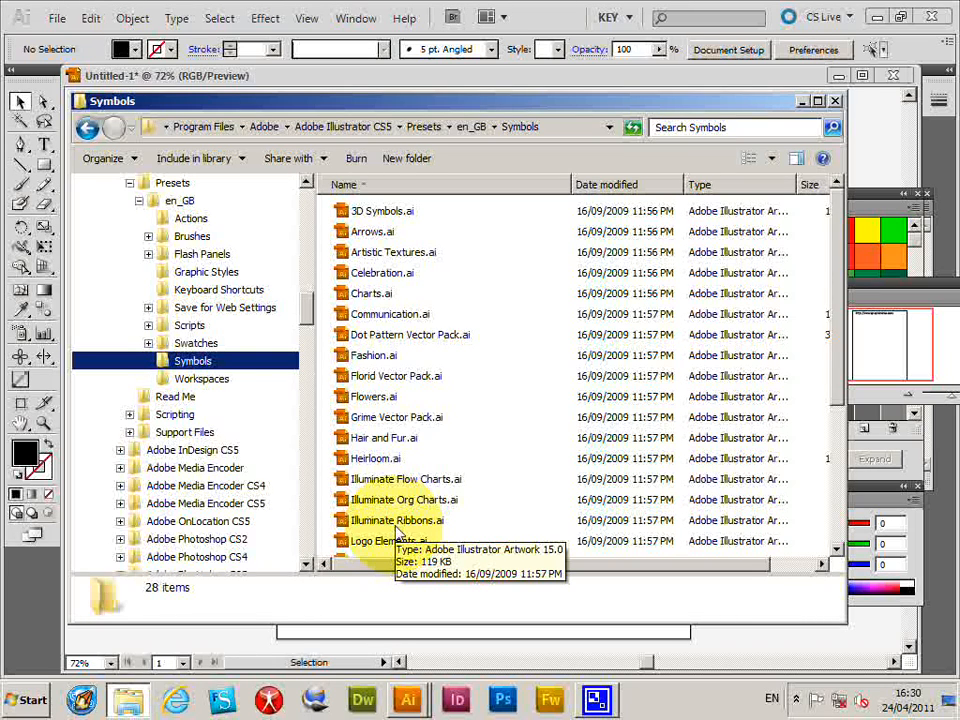
pyautogui.moveTo(490, 218)
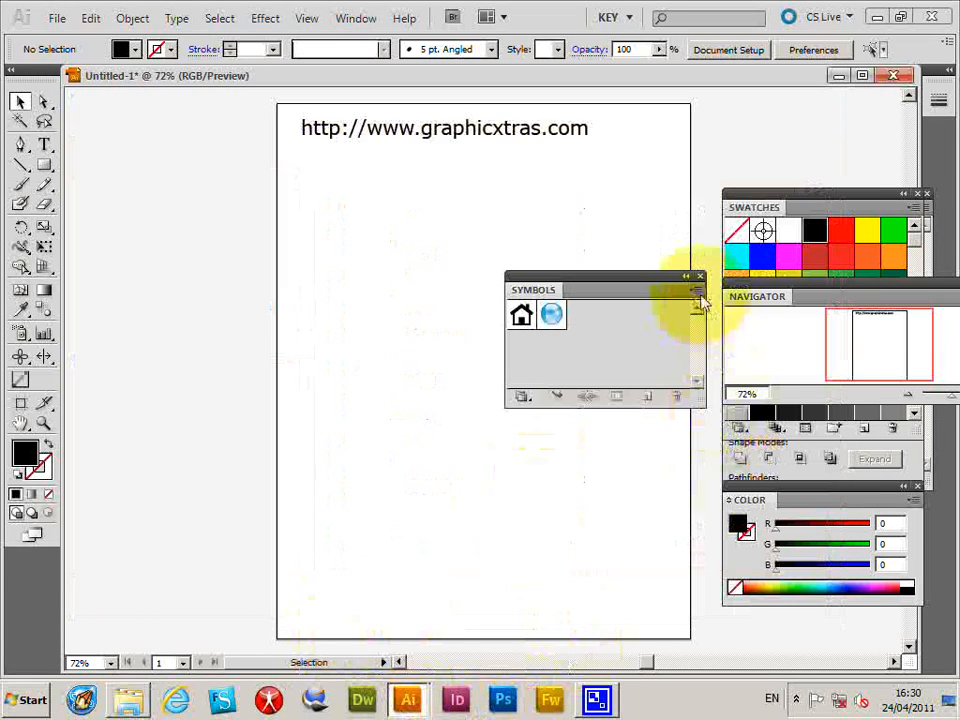
# Check the panels and libraries list from the Symbols panel, then dismiss it unchanged
pyautogui.click(696, 290)
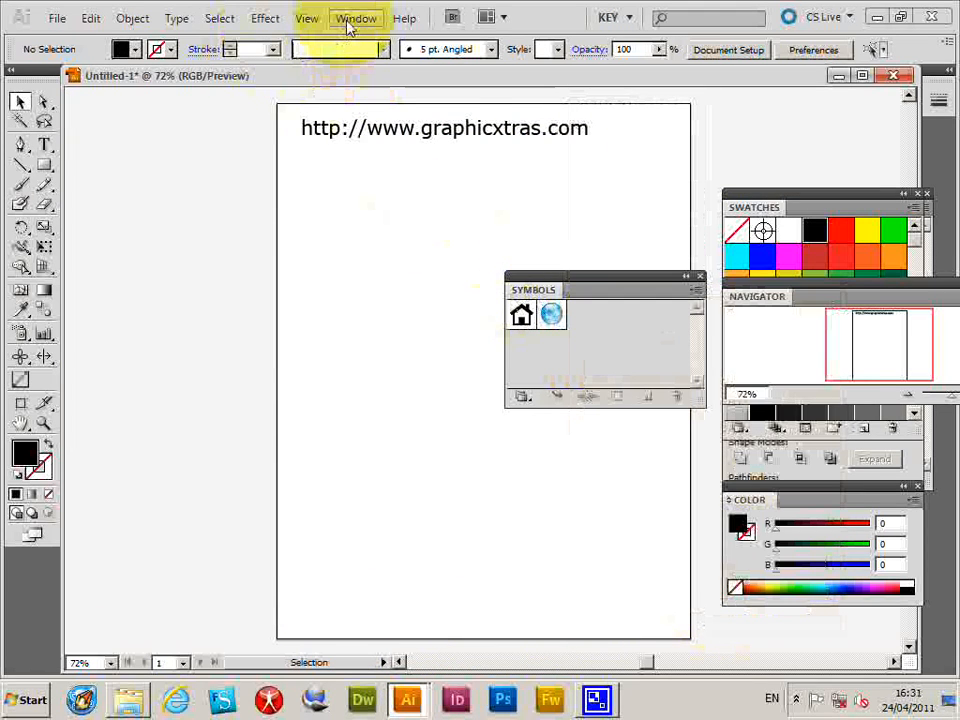
pyautogui.click(352, 18)
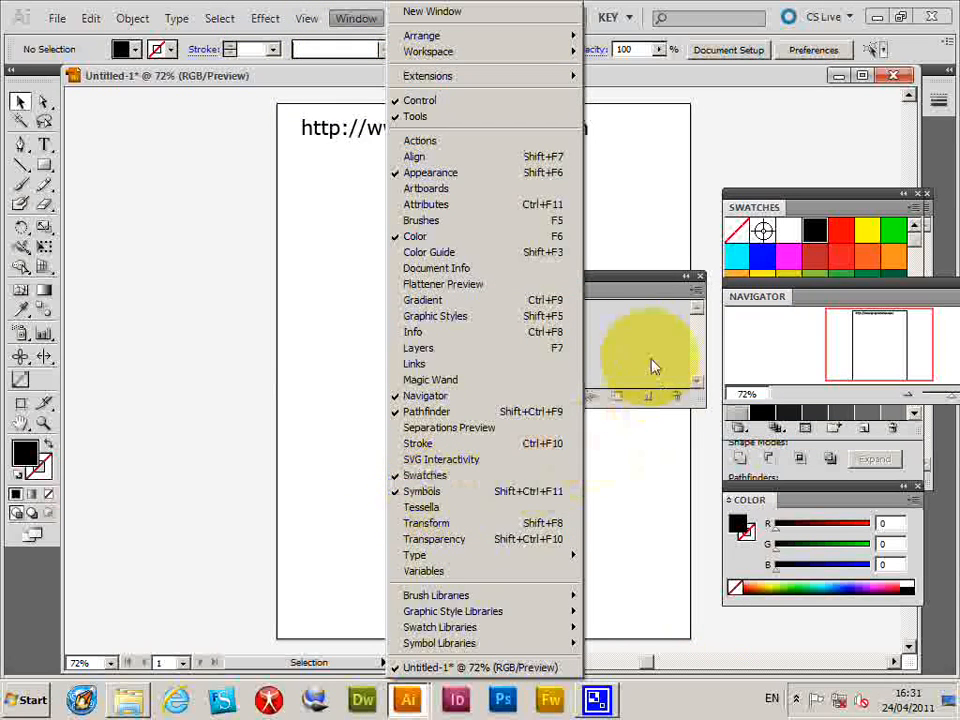
pyautogui.click(420, 492)
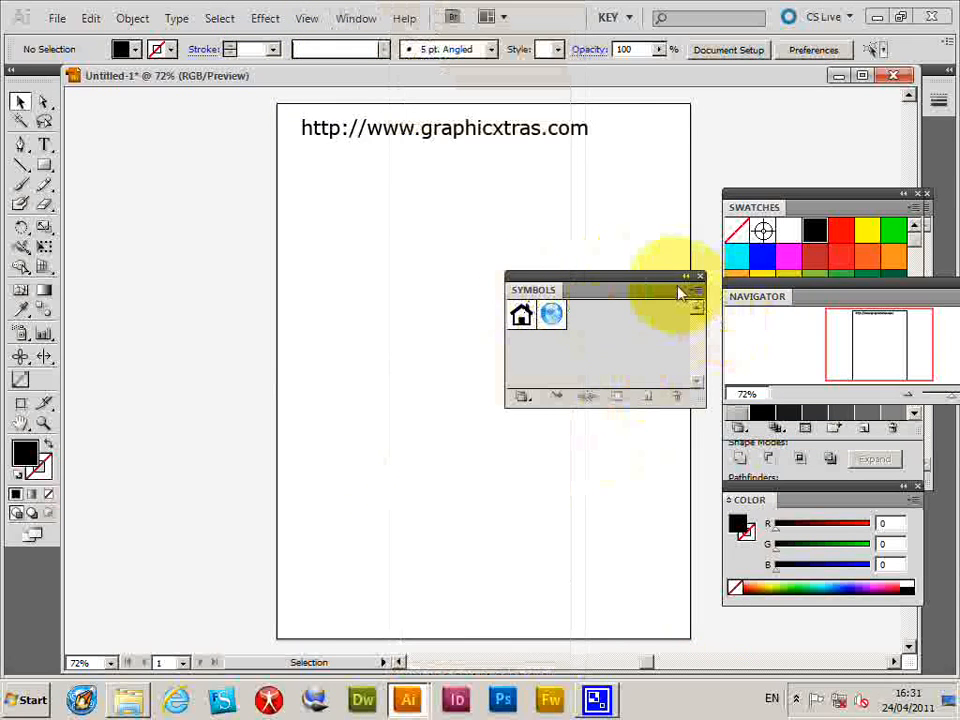
# From the Symbols panel menu choose Open Symbol Library > Other Library to browse for a file
pyautogui.click(698, 290)
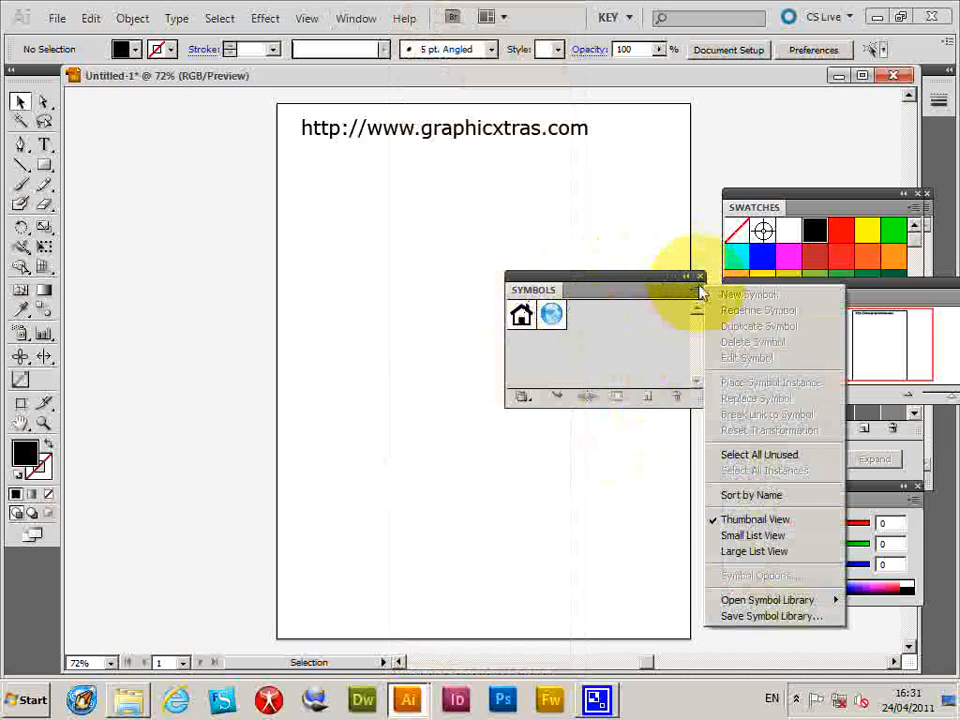
pyautogui.click(764, 598)
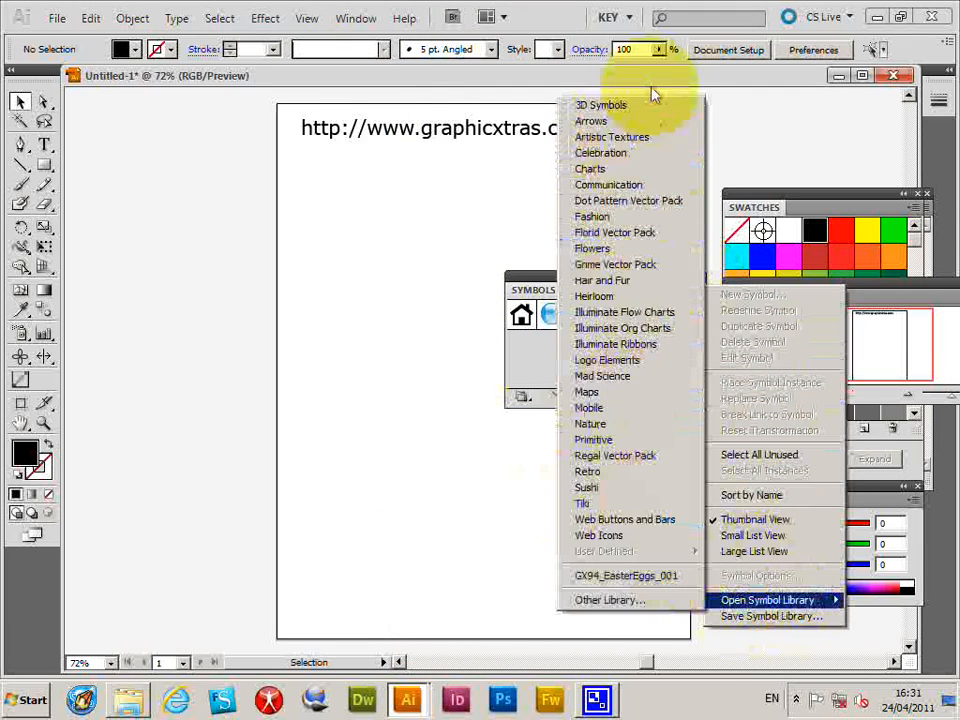
pyautogui.moveTo(650, 152)
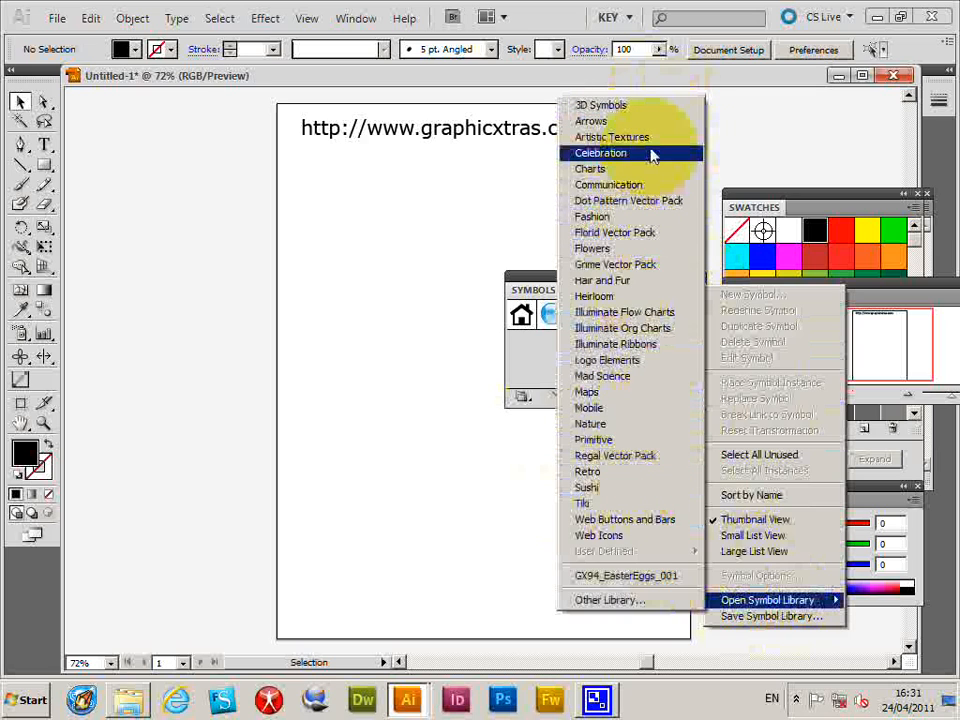
pyautogui.moveTo(610, 600)
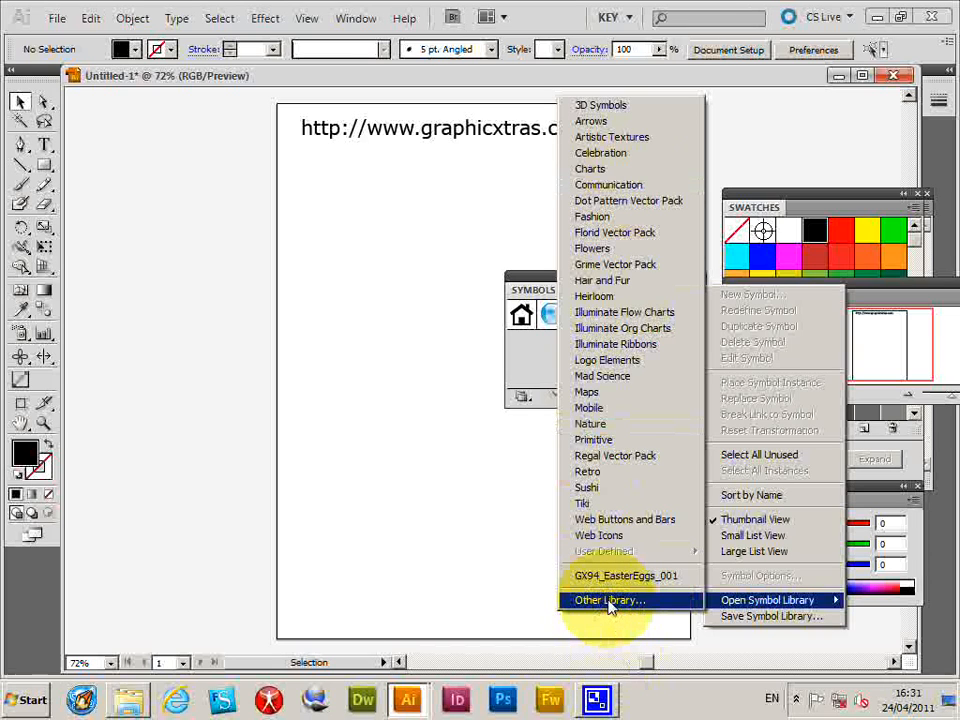
pyautogui.moveTo(616, 602)
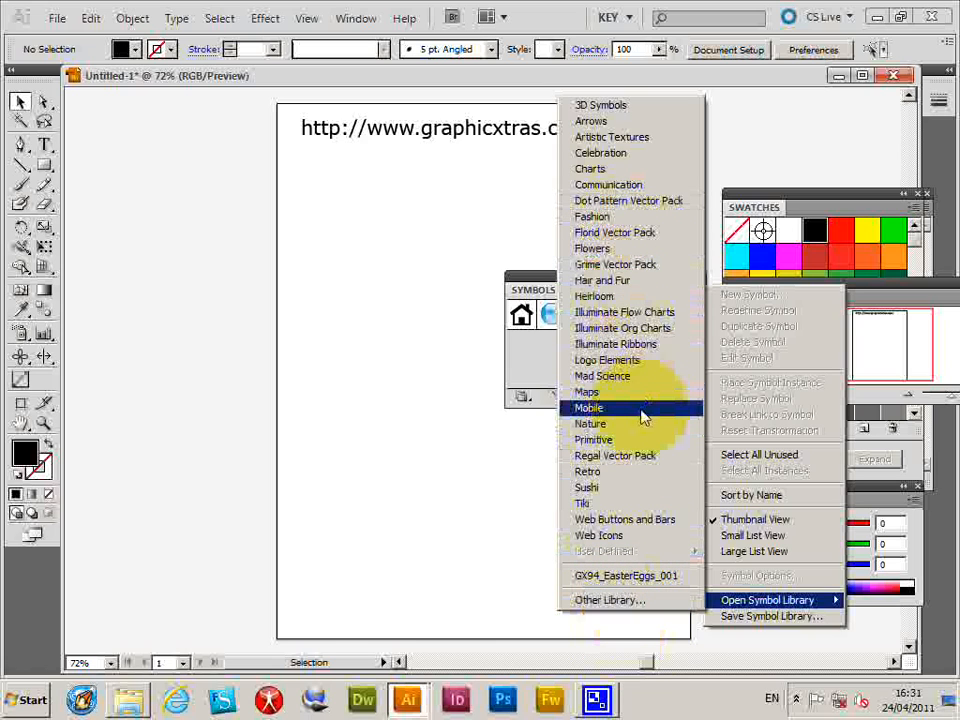
pyautogui.moveTo(610, 600)
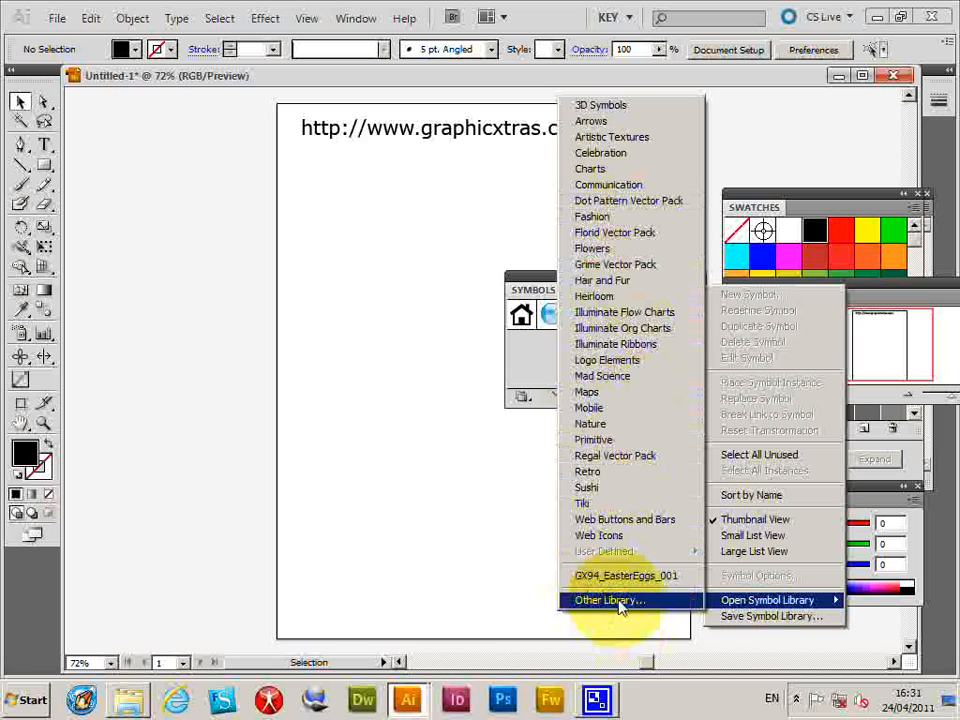
pyautogui.click(608, 600)
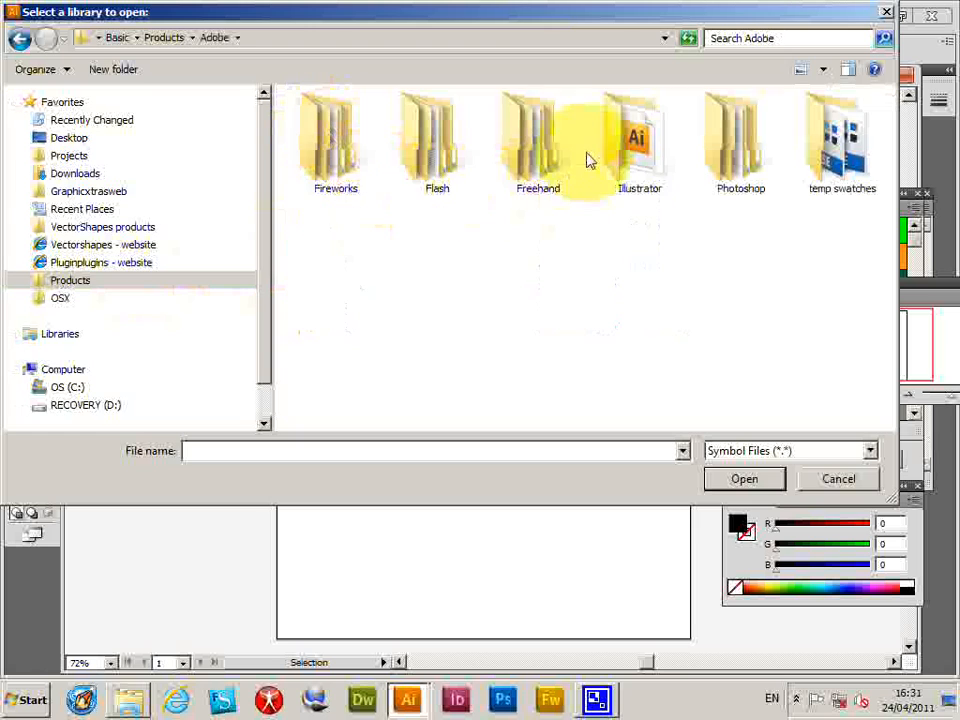
# Navigate to Easter Eggs - Pack 94 and load the GX94_EasterEggs_001.ai symbol library
pyautogui.doubleClick(640, 136)
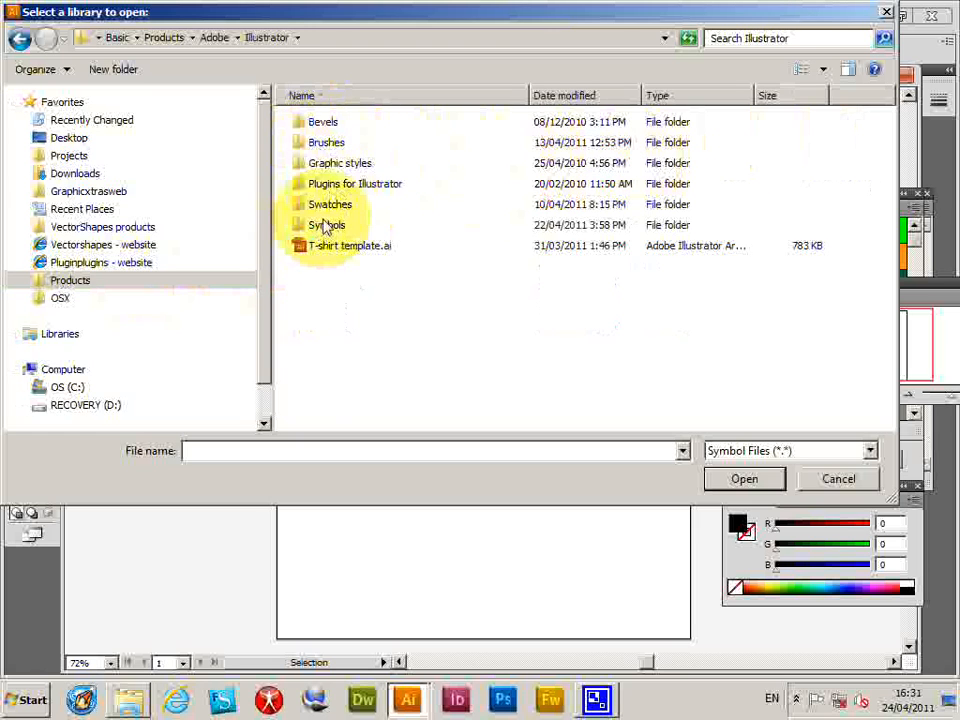
pyautogui.doubleClick(326, 224)
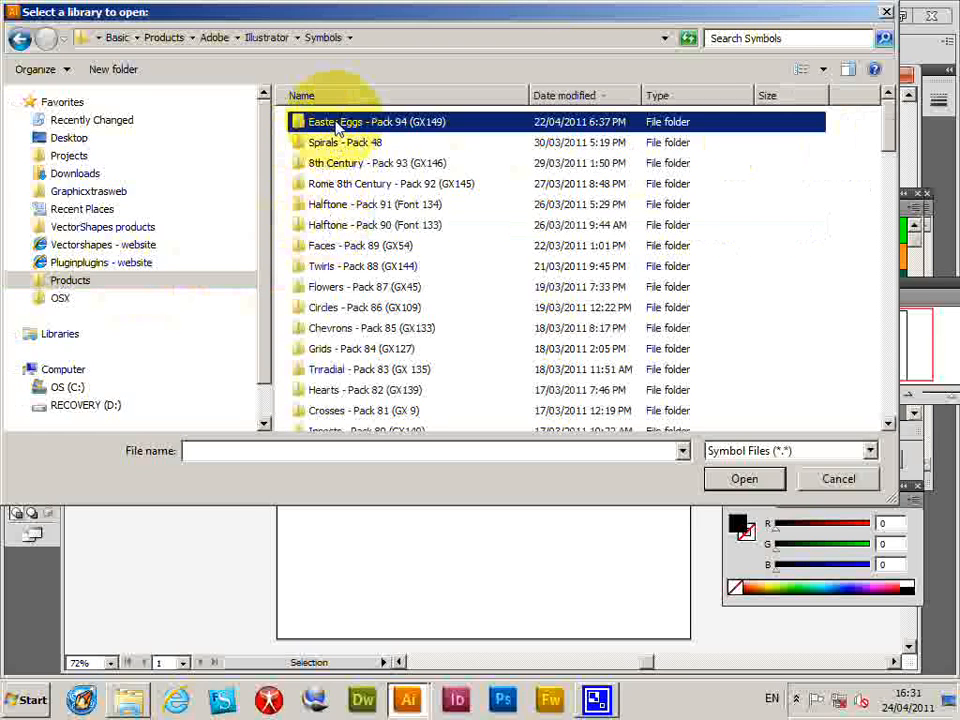
pyautogui.doubleClick(360, 122)
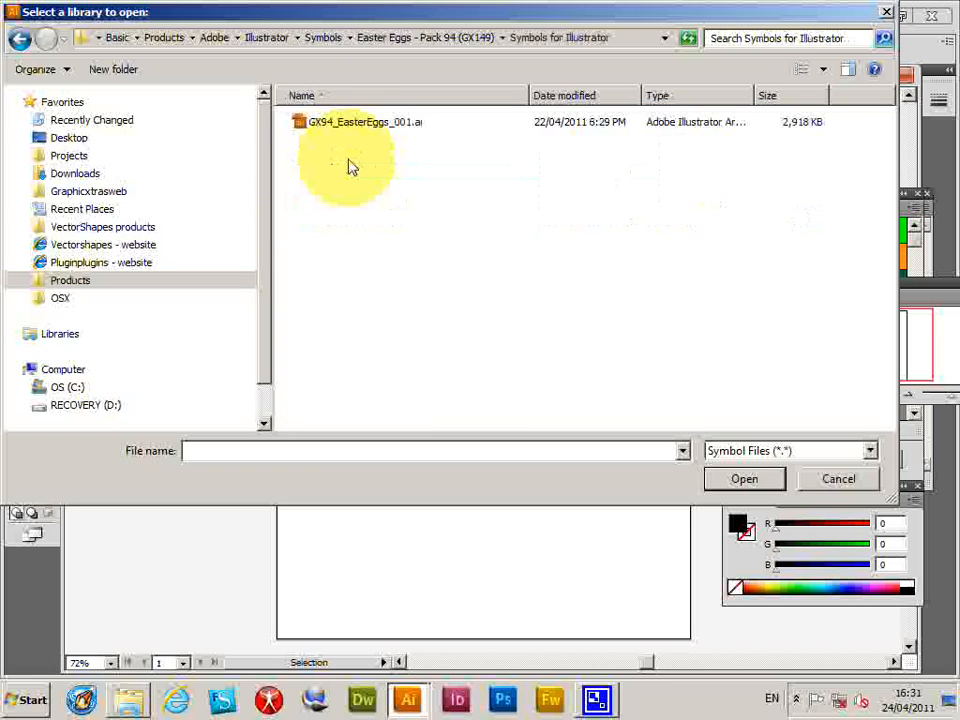
pyautogui.click(364, 122)
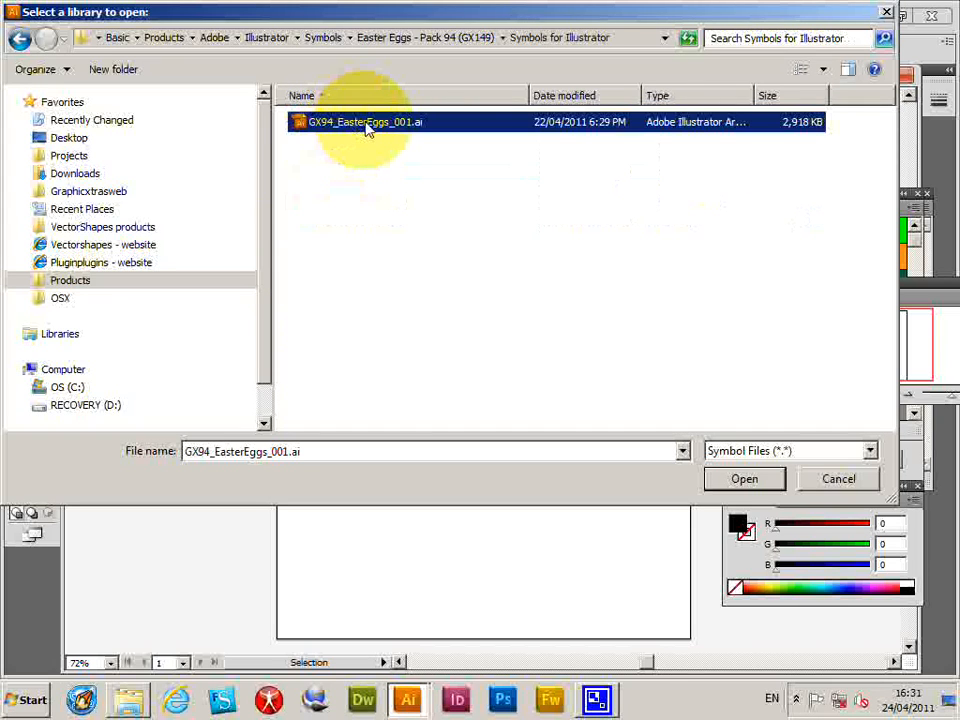
pyautogui.moveTo(476, 170)
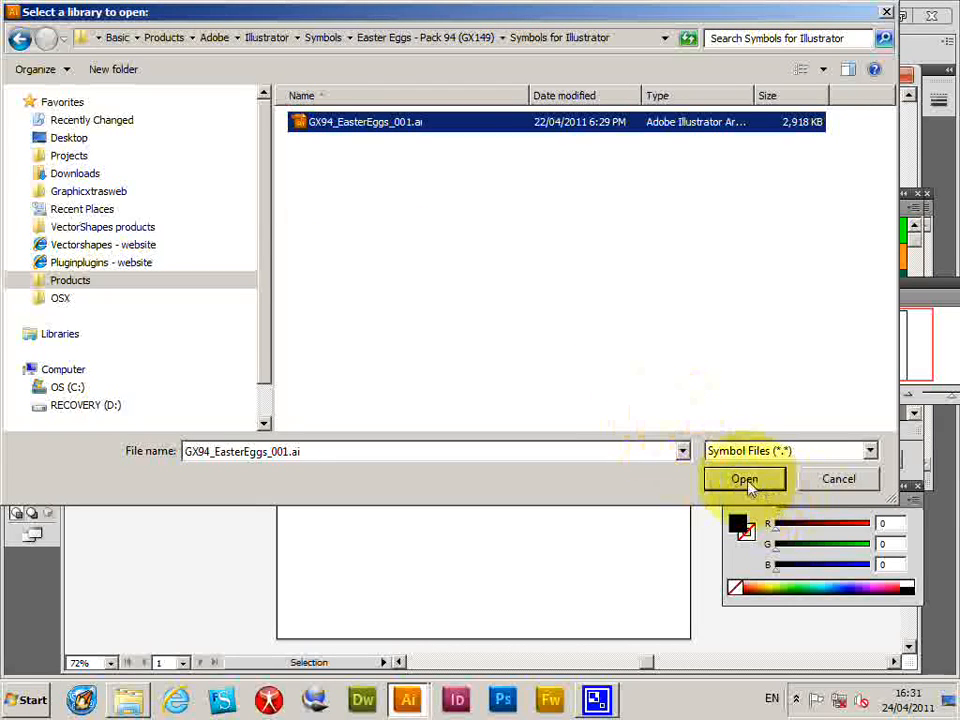
pyautogui.click(744, 480)
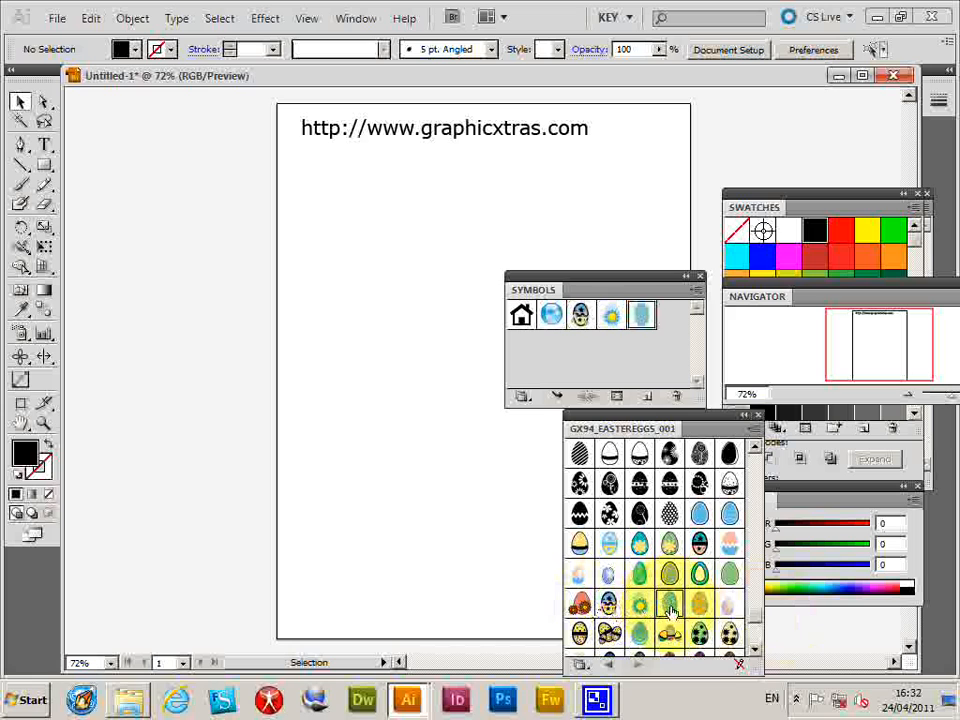
# Drag the blue-and-yellow star-covered egg symbol onto the artboard as a large instance
pyautogui.click(696, 288)
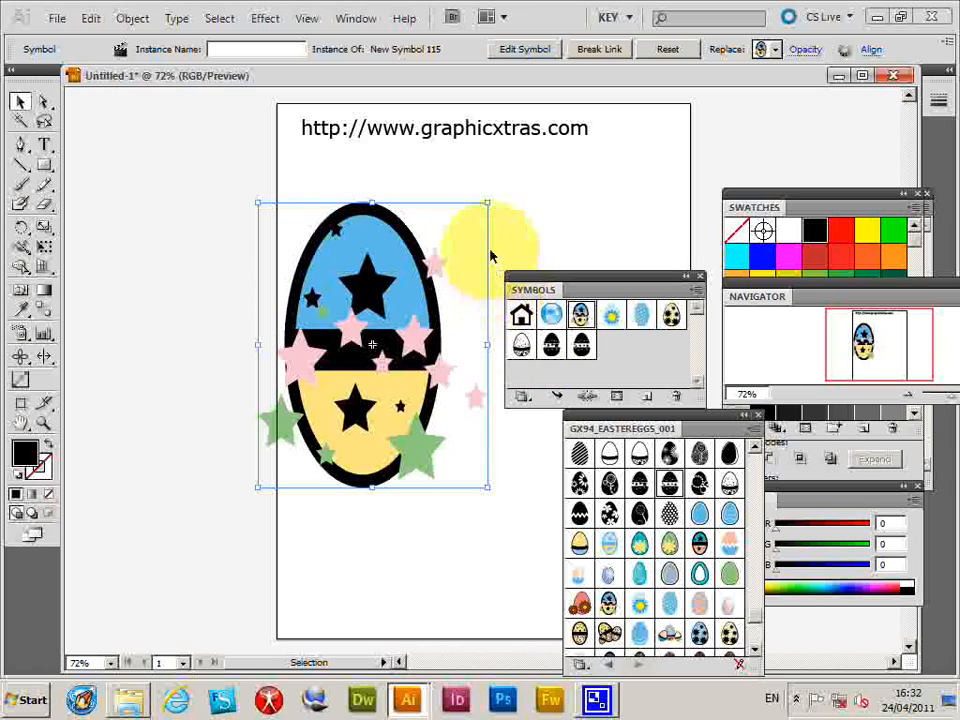
pyautogui.moveTo(504, 244); pyautogui.dragTo(404, 180)
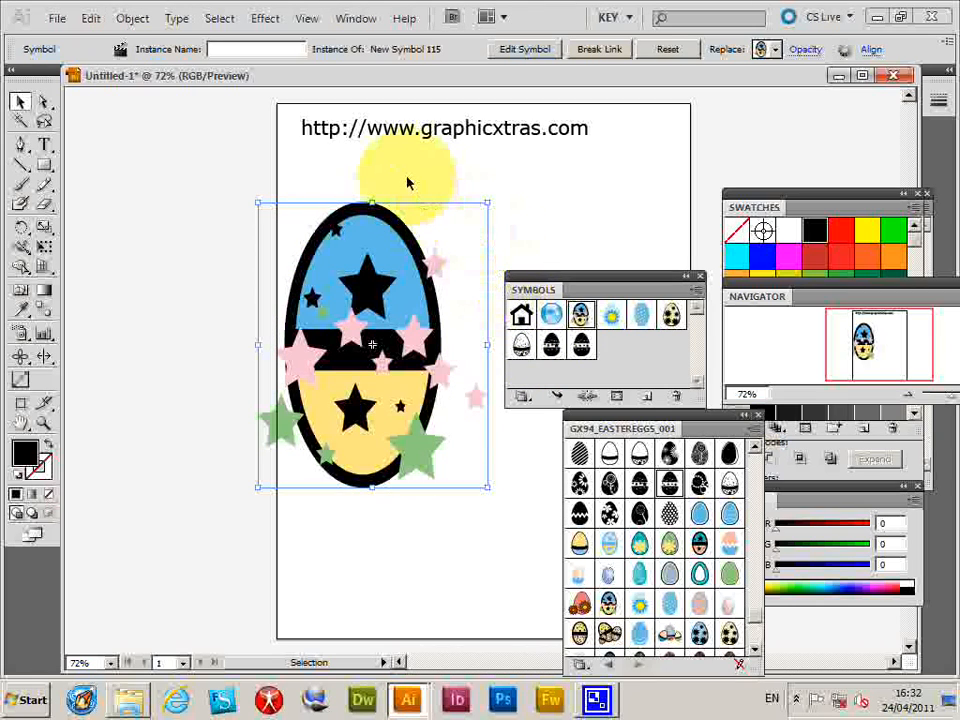